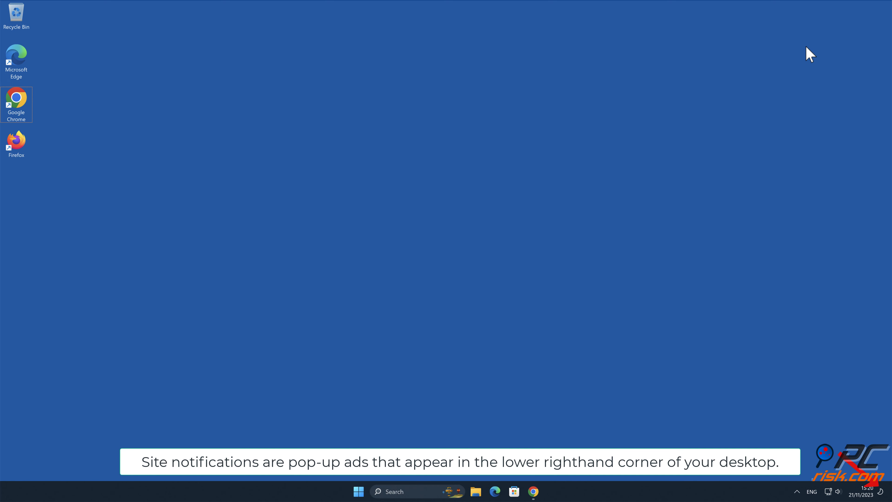
mouse_move(552, 469)
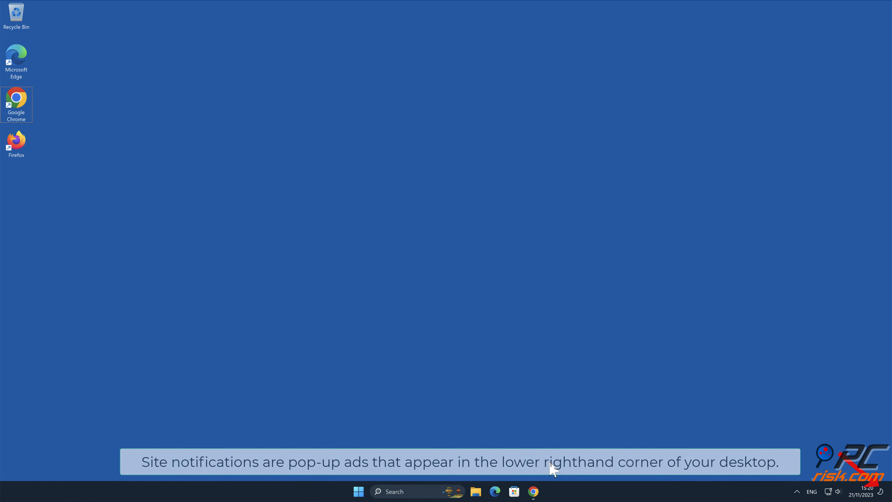
- Show the browser page where a spam site asks for notification permission, then close it
left_click(533, 491)
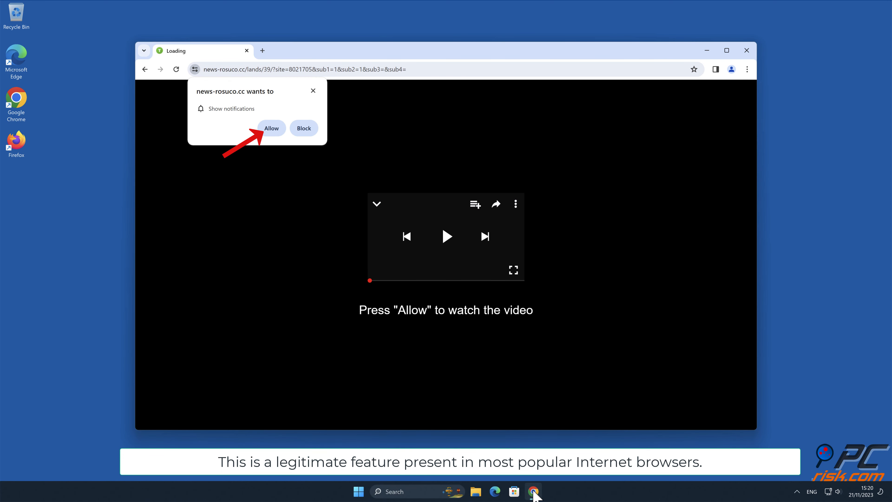
mouse_move(806, 156)
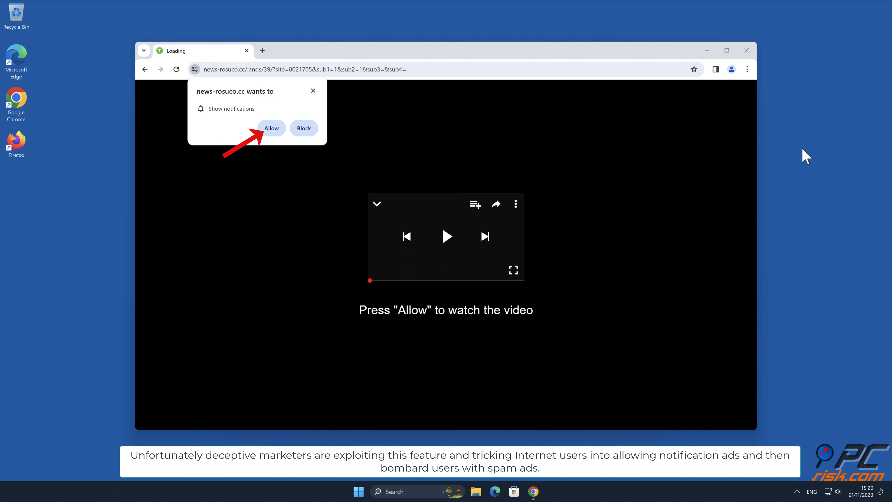
mouse_move(803, 157)
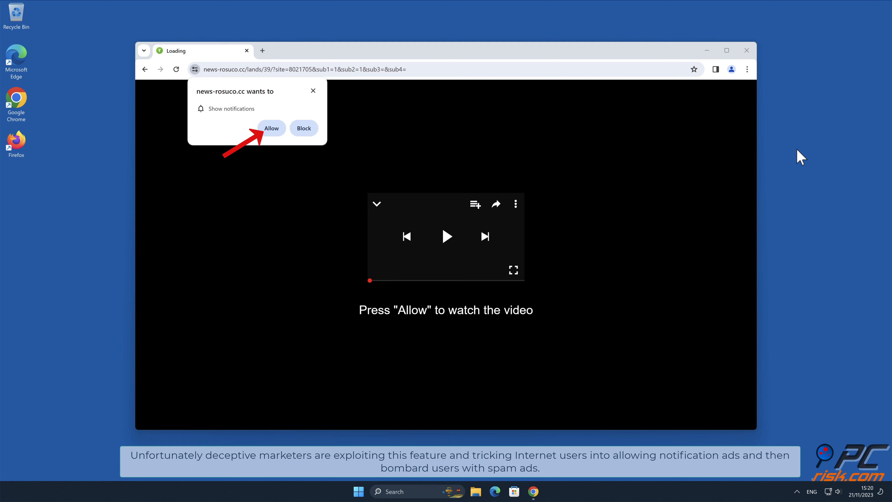
left_click(272, 128)
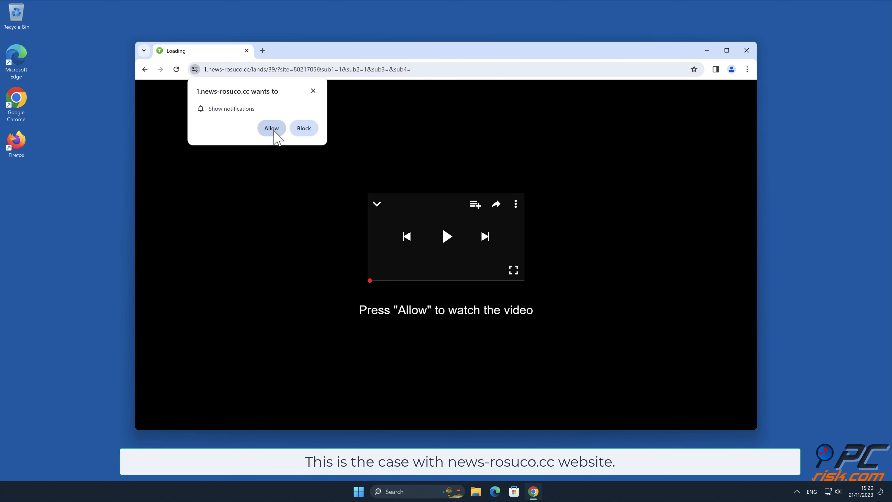
mouse_move(306, 137)
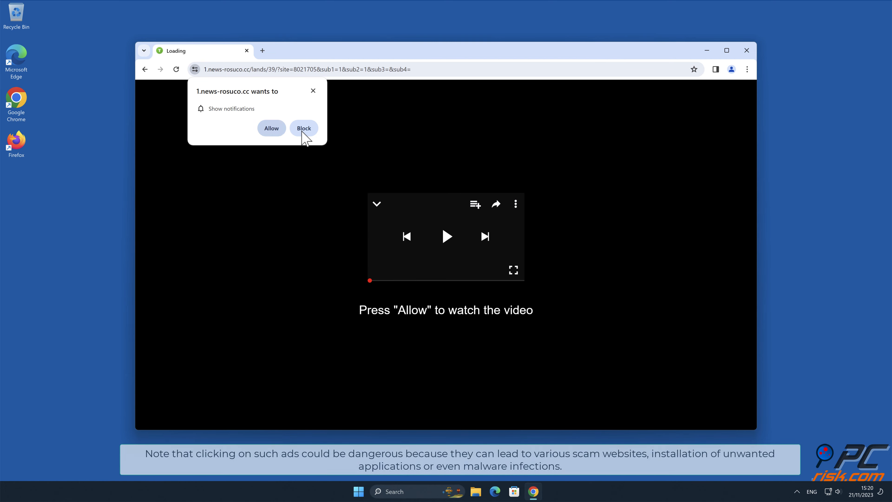
left_click(746, 50)
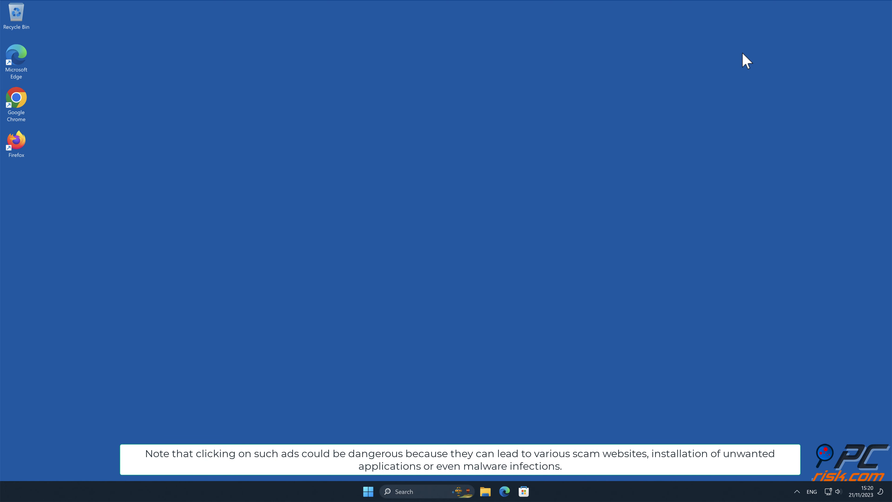
mouse_move(826, 50)
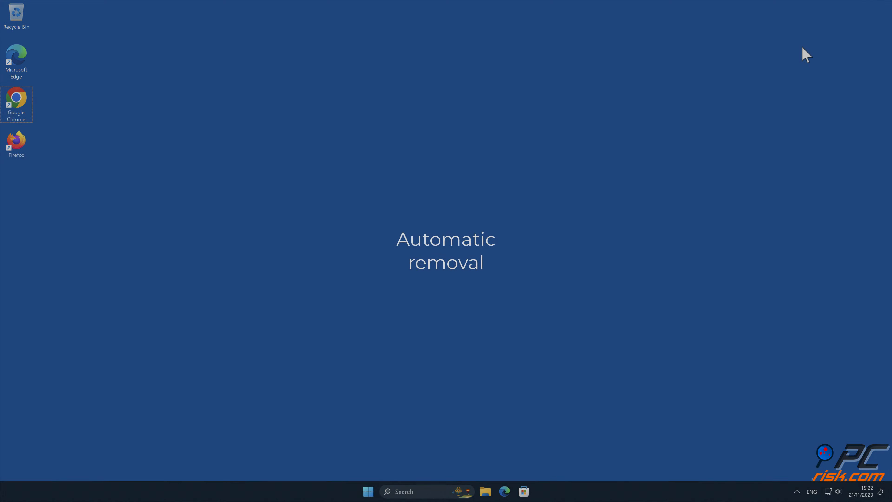
mouse_move(31, 106)
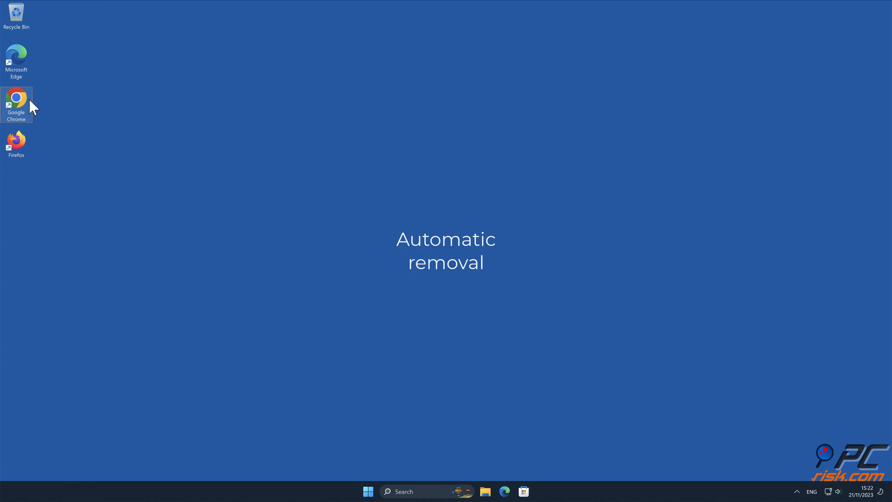
double_click(16, 101)
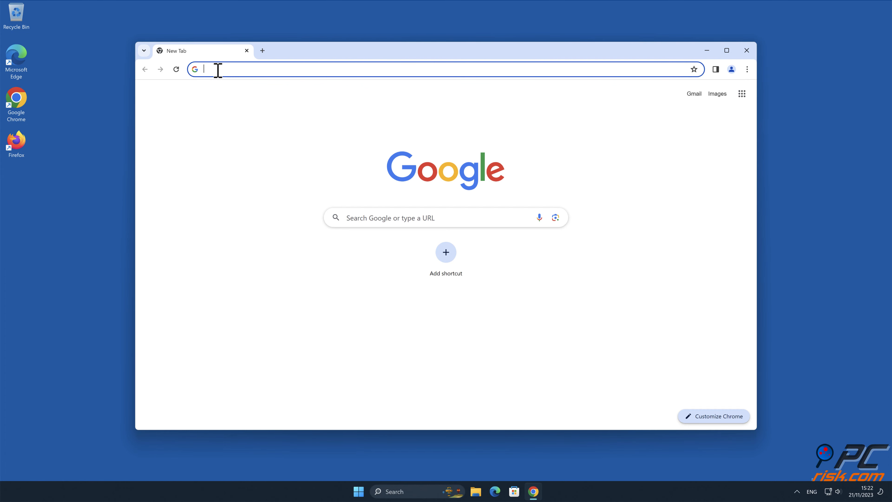
type("www.comb")
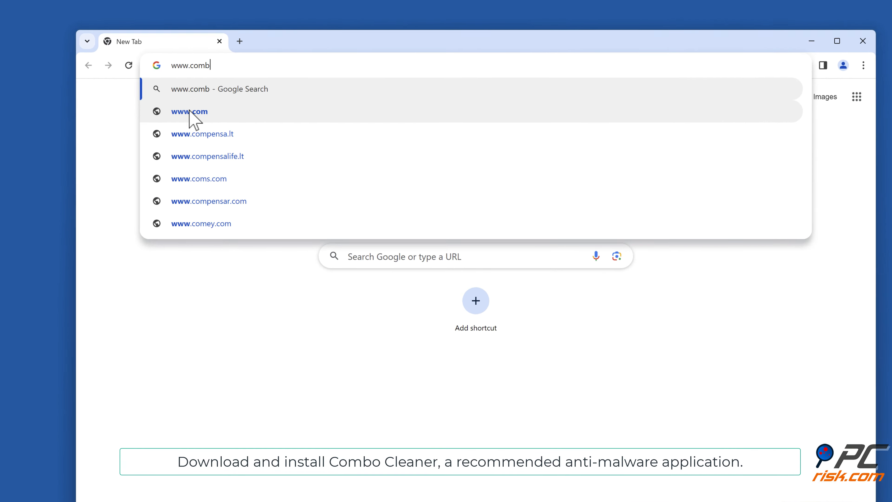
type("ocleaner.com")
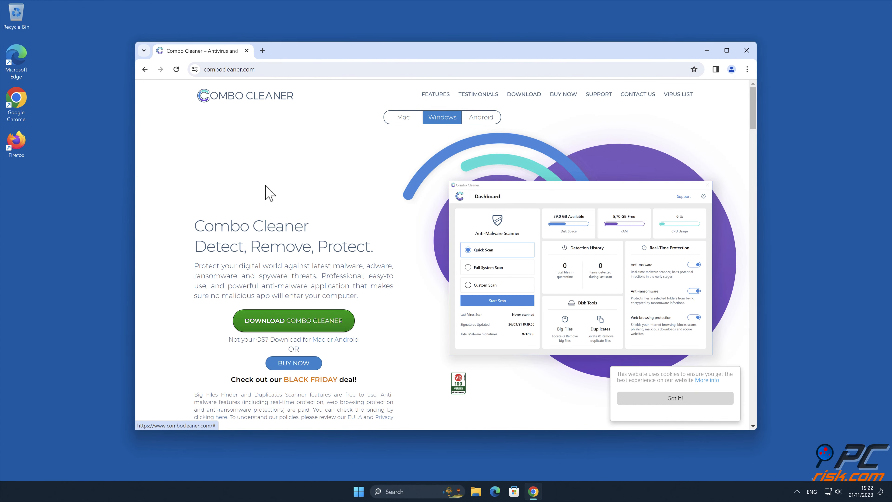
left_click(294, 320)
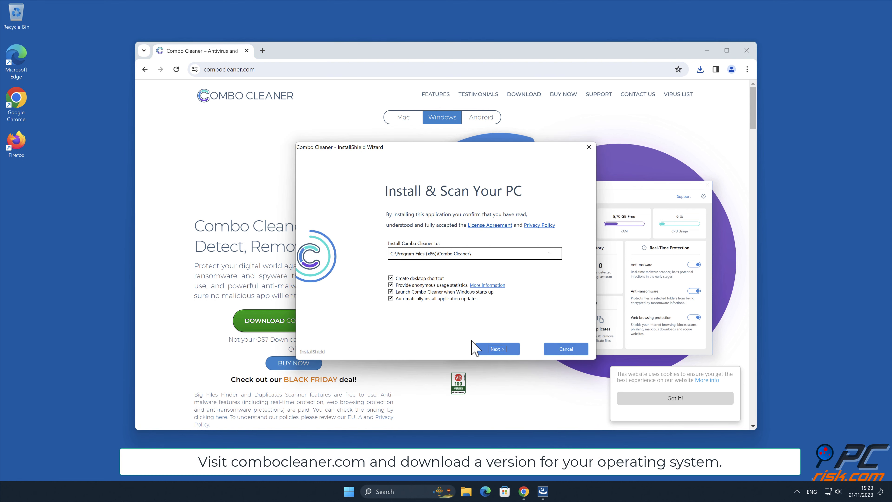
- Finish the Combo Cleaner setup wizard and start a quick scan for threats
left_click(496, 349)
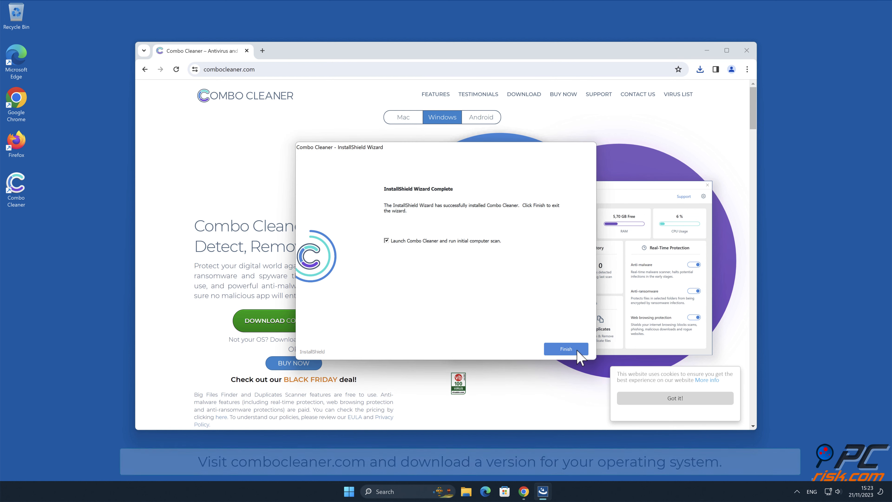
left_click(565, 348)
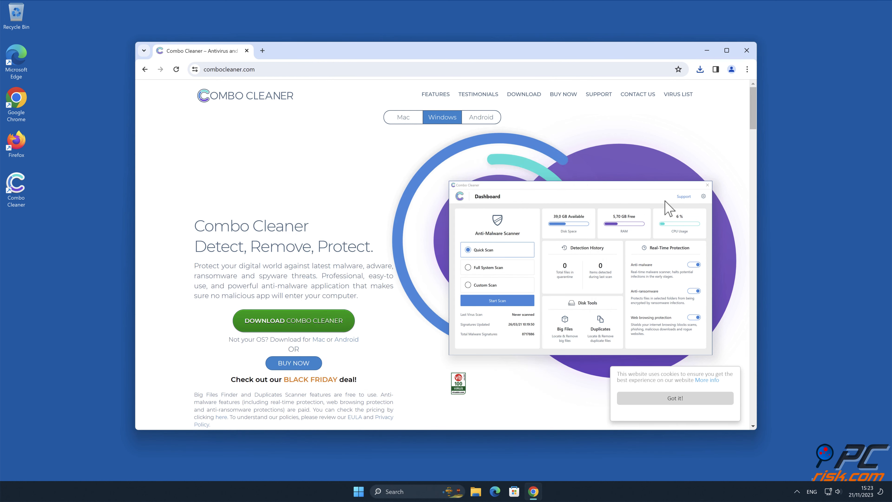
left_click(747, 51)
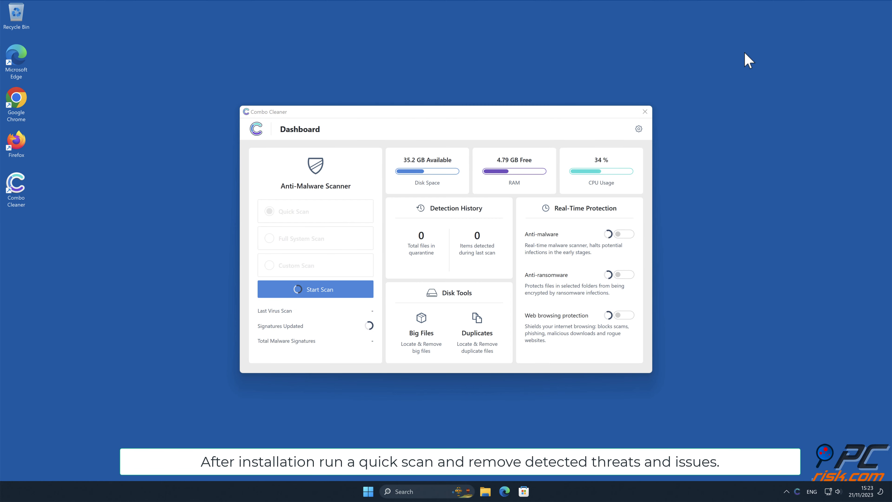
left_click(315, 289)
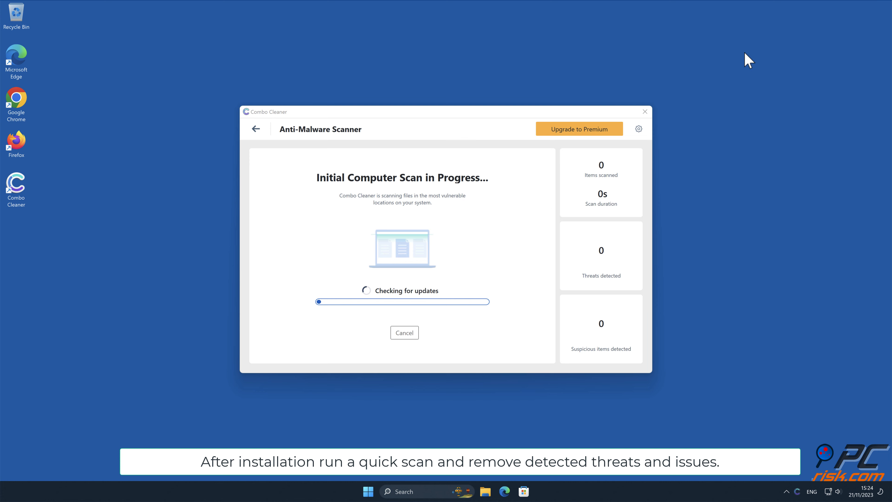
mouse_move(667, 258)
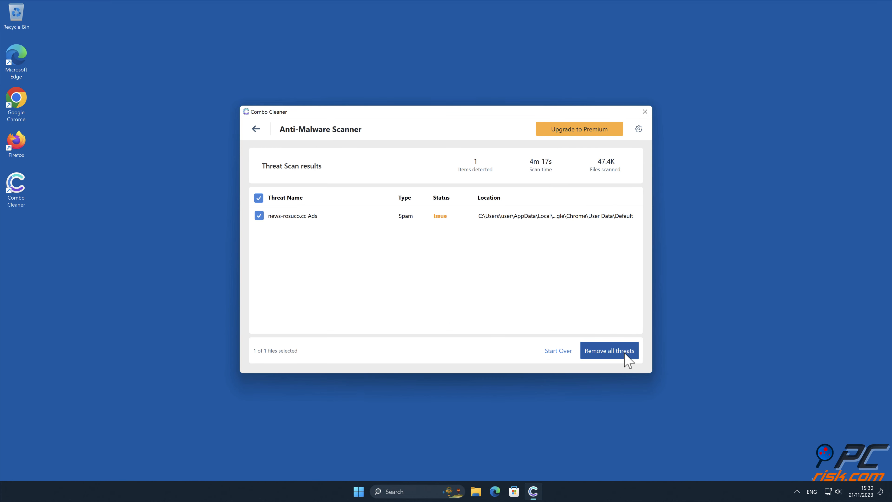
- Remove all threats, activate the licence, quarantine the news-rosuco.cc Ads item and close the summary
left_click(609, 350)
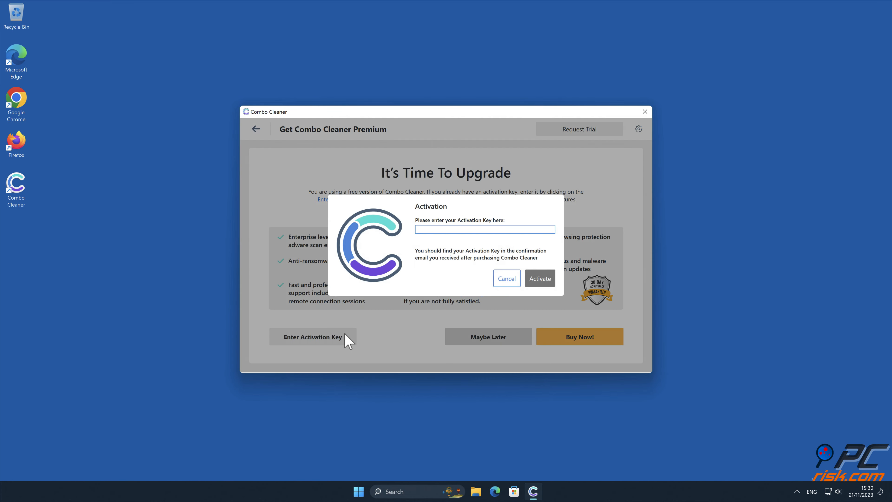
left_click(539, 279)
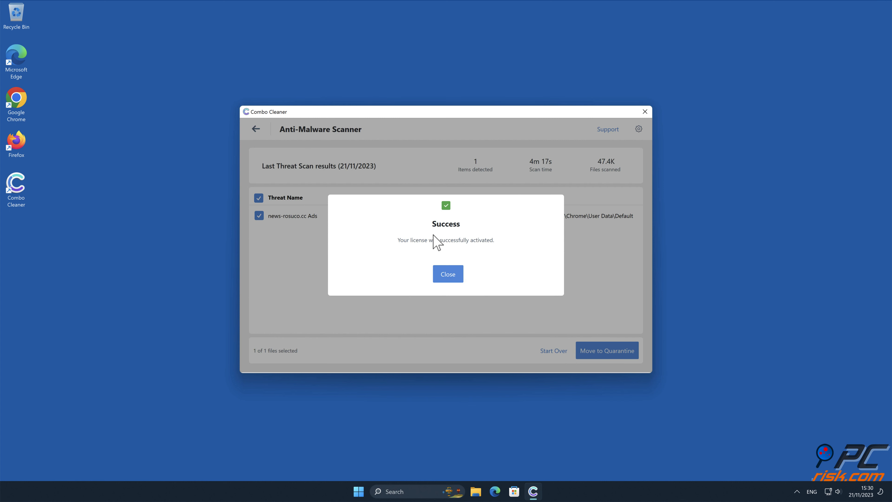
left_click(448, 273)
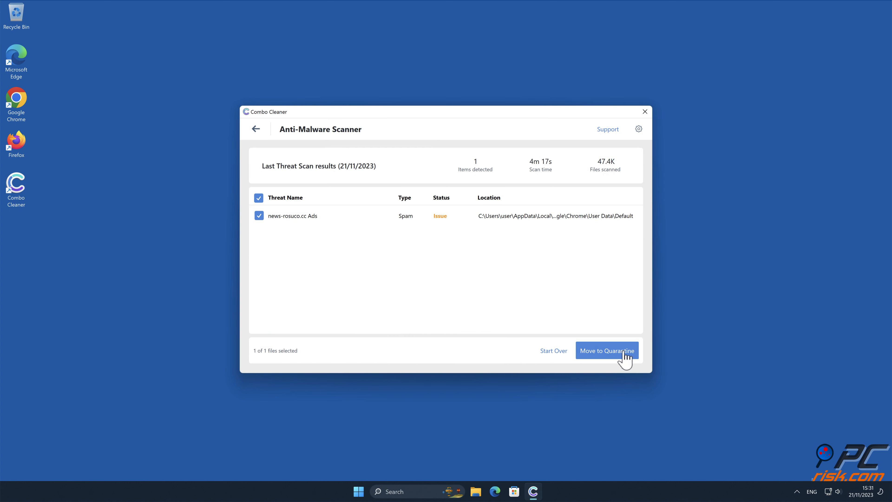
left_click(607, 350)
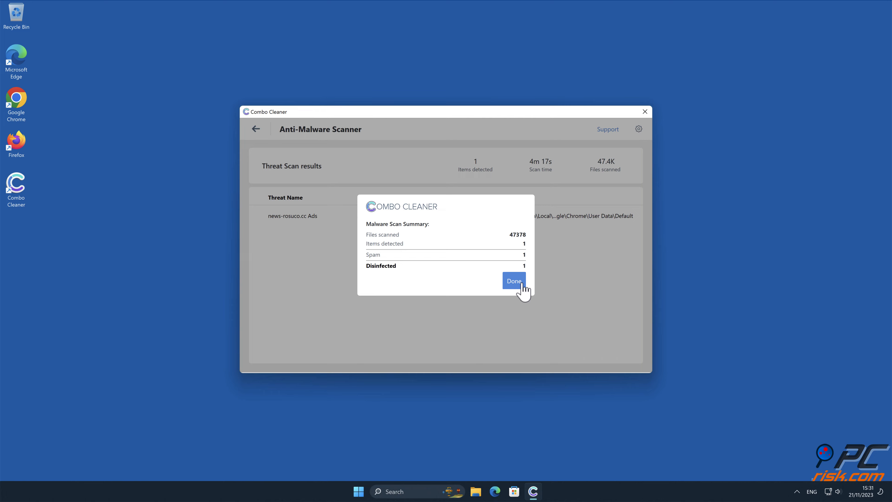
left_click(513, 281)
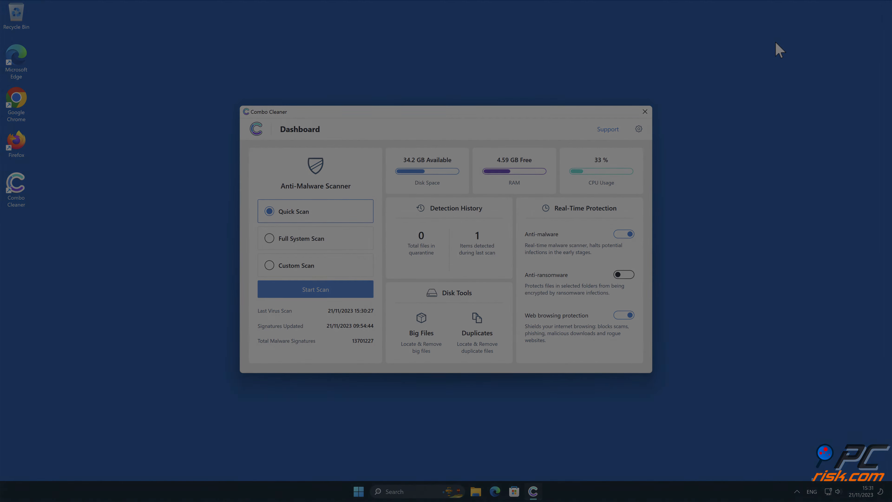
left_click(645, 111)
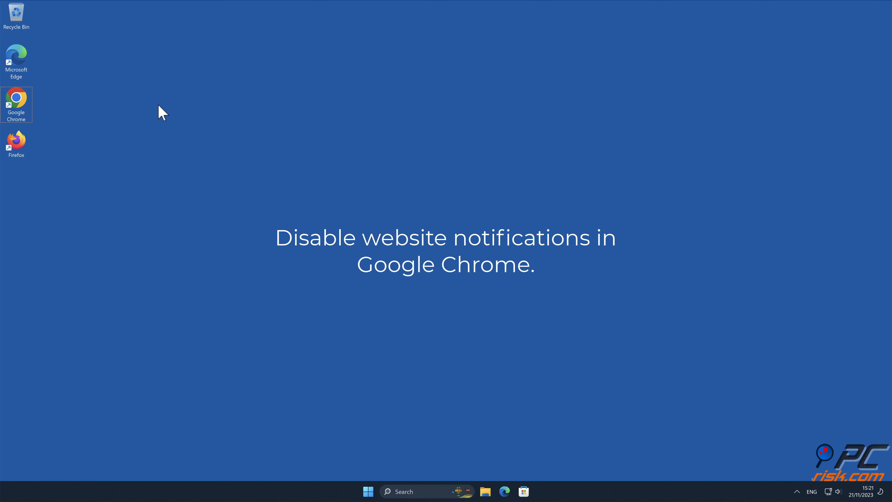
- Launch Chrome and go to Settings > Privacy and security, scrolled to the site notification settings
double_click(16, 105)
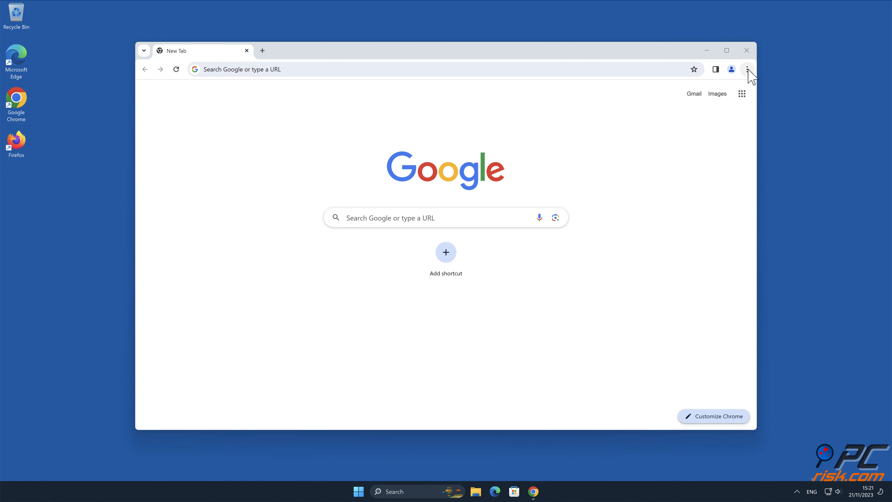
left_click(747, 69)
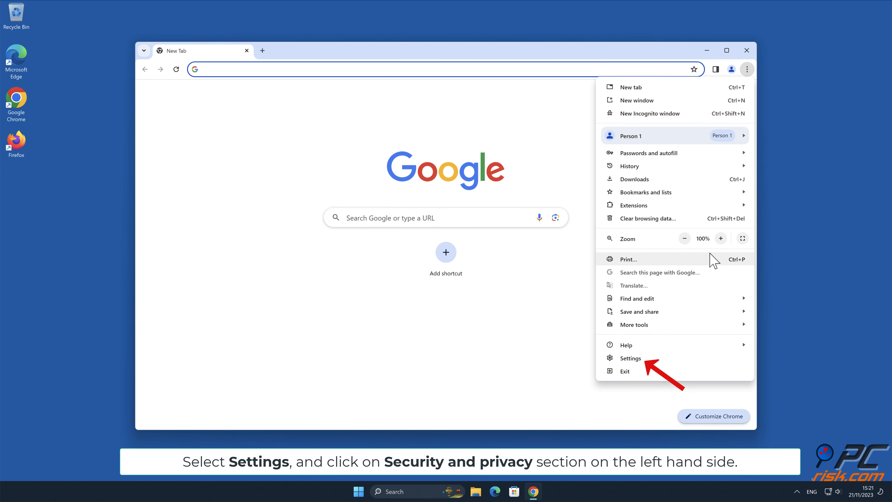
left_click(630, 357)
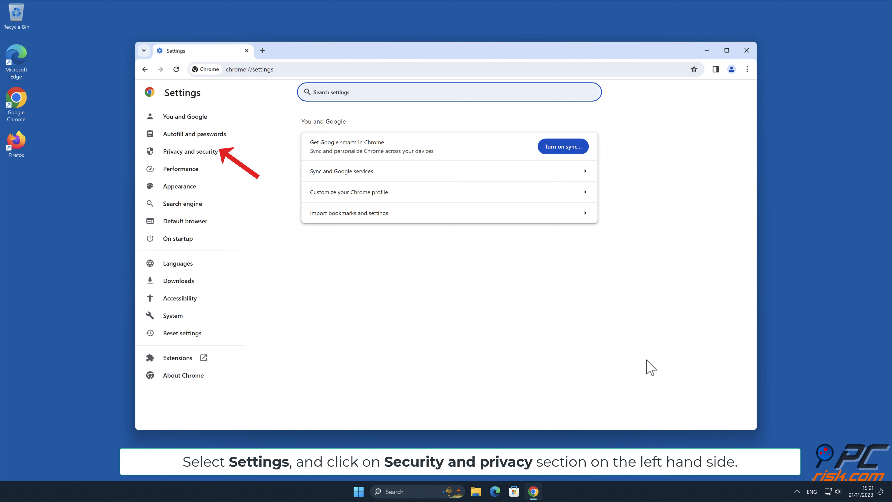
left_click(190, 151)
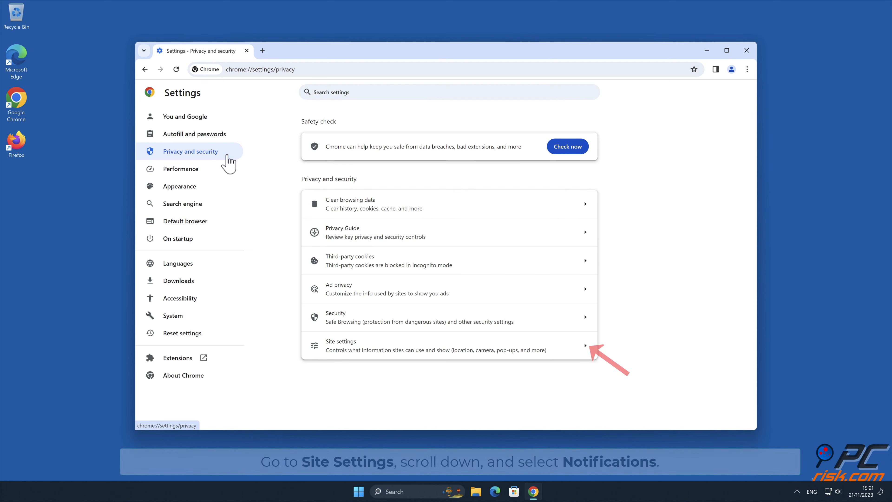
mouse_move(485, 301)
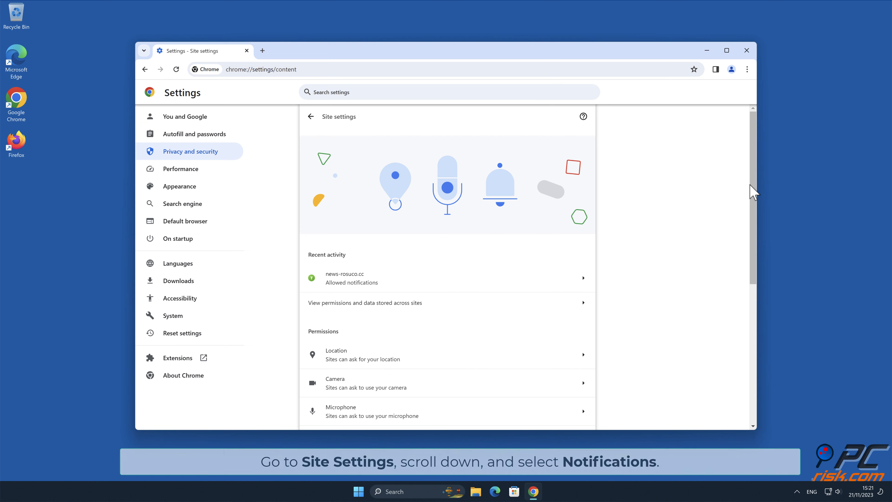
scroll("down", 3)
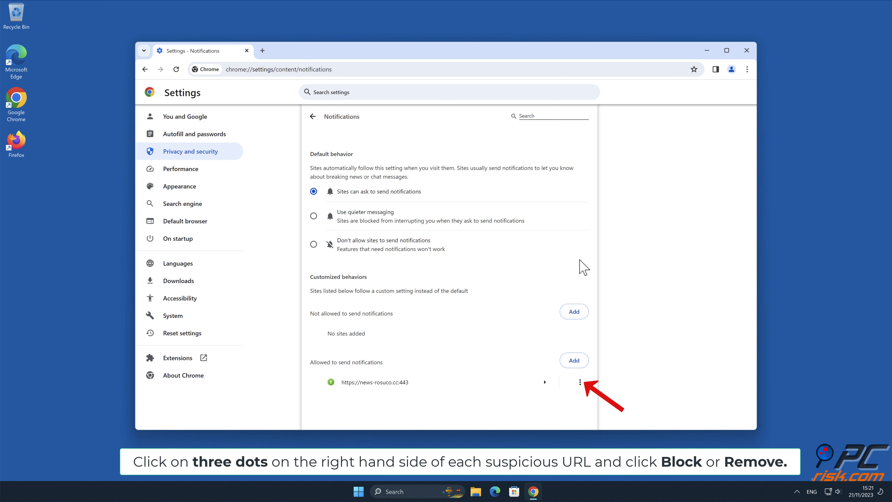
- Remove news-rosuco.cc from the sites allowed to send notifications
left_click(580, 382)
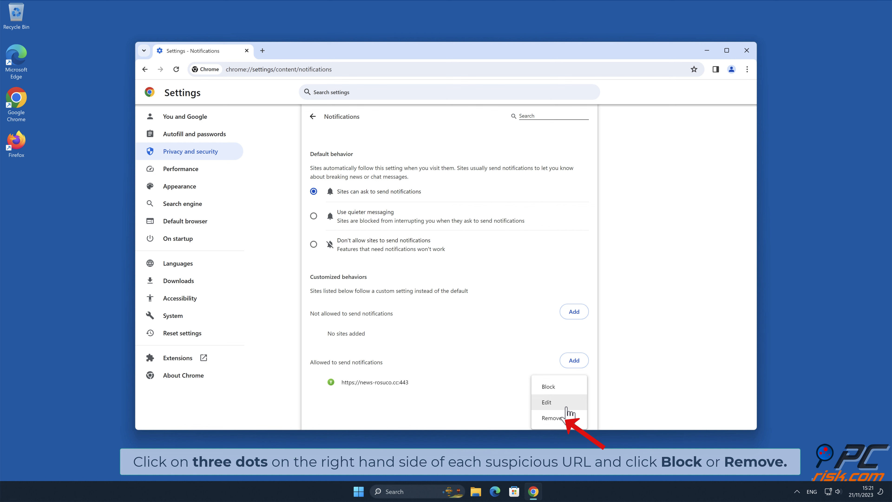
left_click(551, 418)
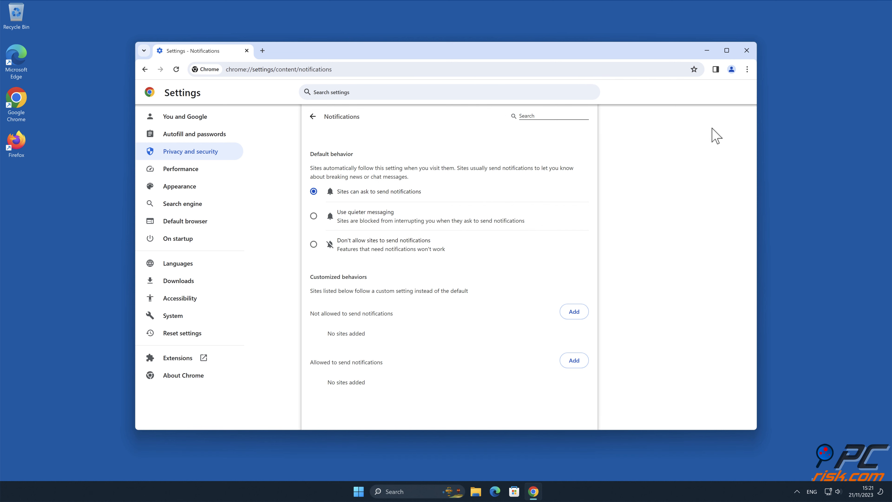
left_click(747, 50)
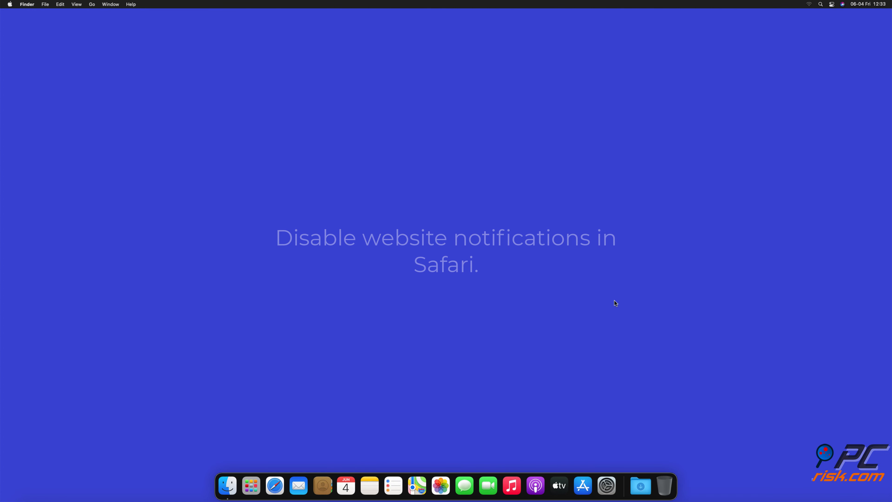
- Launch Safari and reach Preferences > Websites > Notifications
left_click(274, 486)
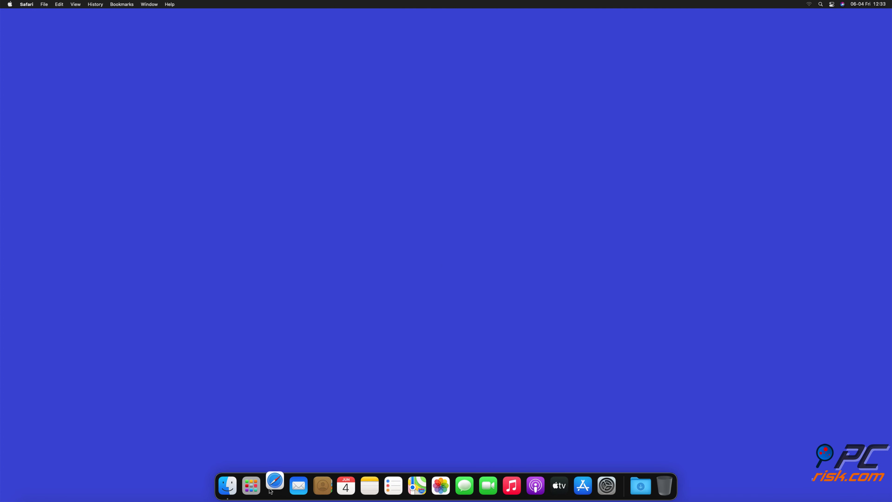
left_click(275, 486)
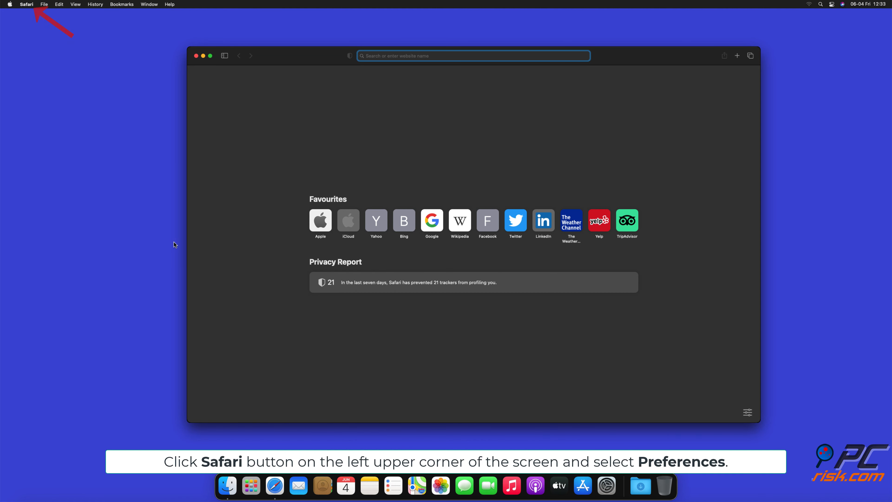
left_click(26, 5)
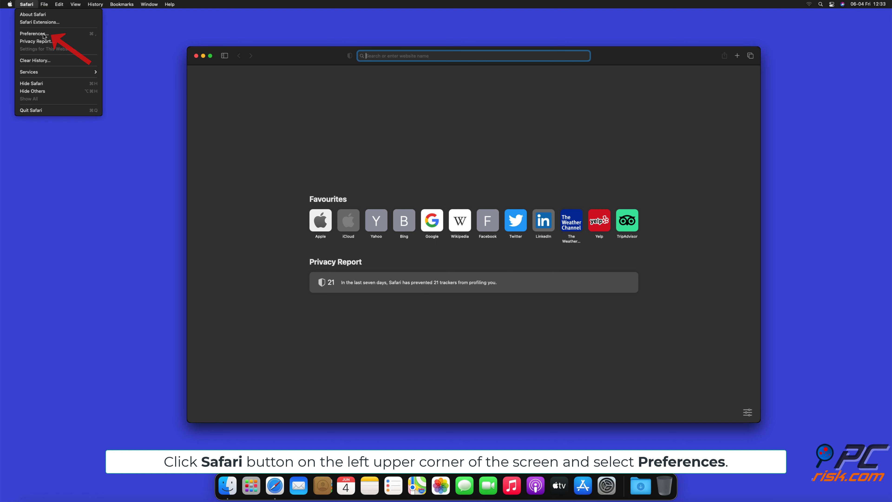
left_click(32, 34)
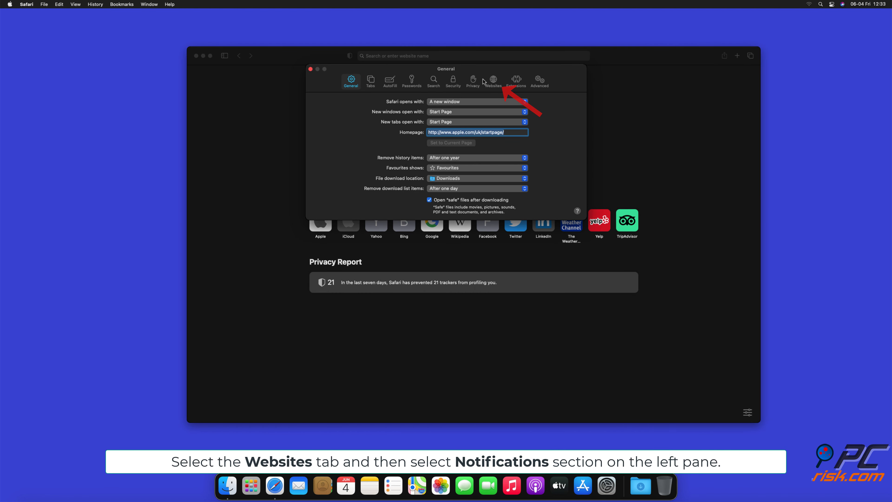
left_click(493, 79)
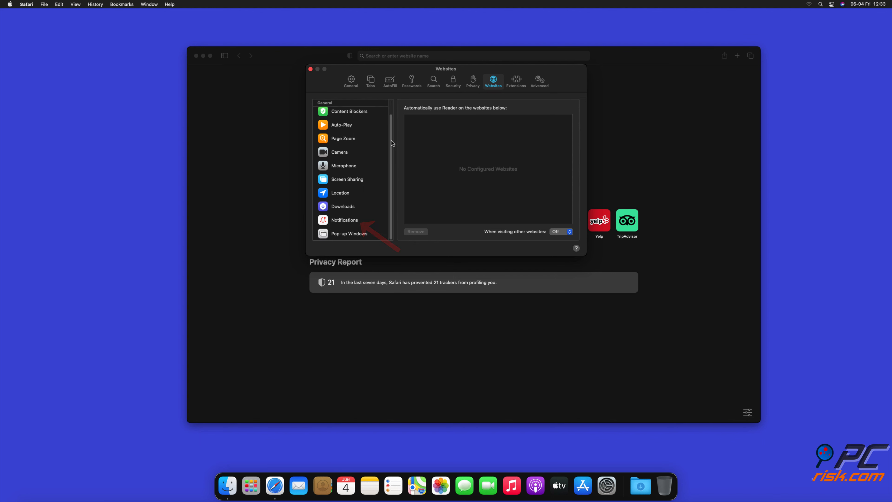
left_click(345, 219)
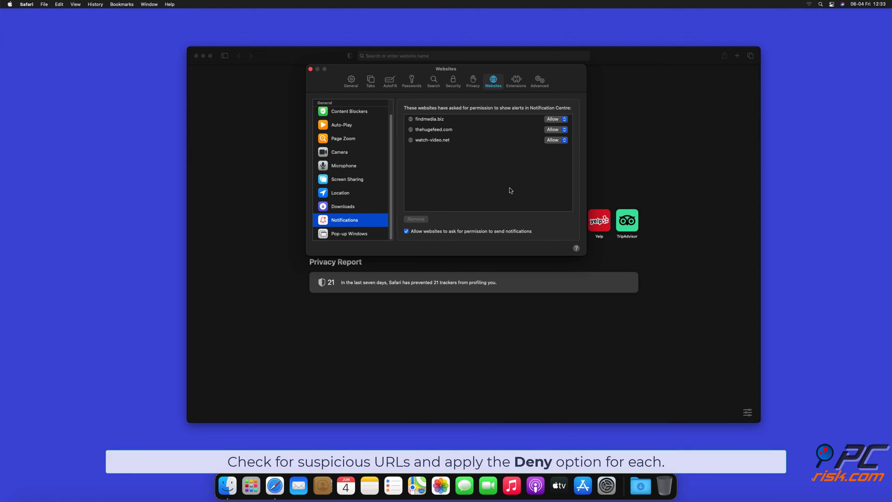
- Set findmedia.biz and watch-video.net to Deny, then close the preferences window
left_click(556, 119)
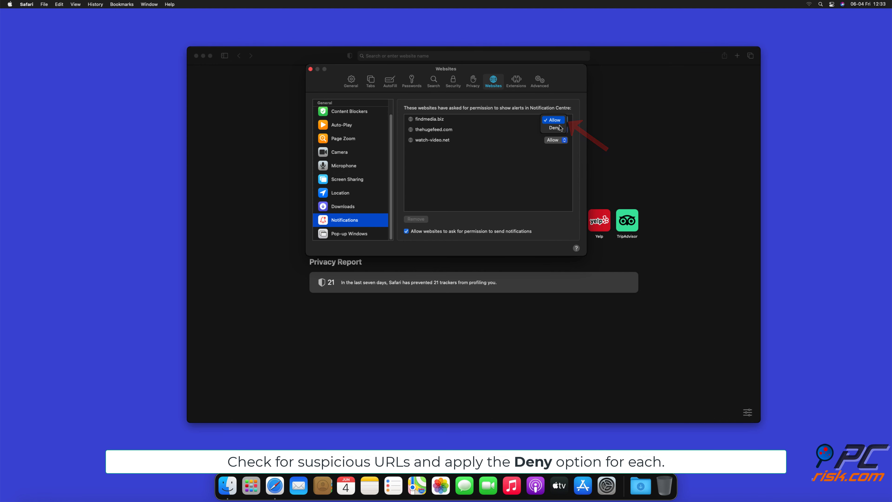
left_click(554, 128)
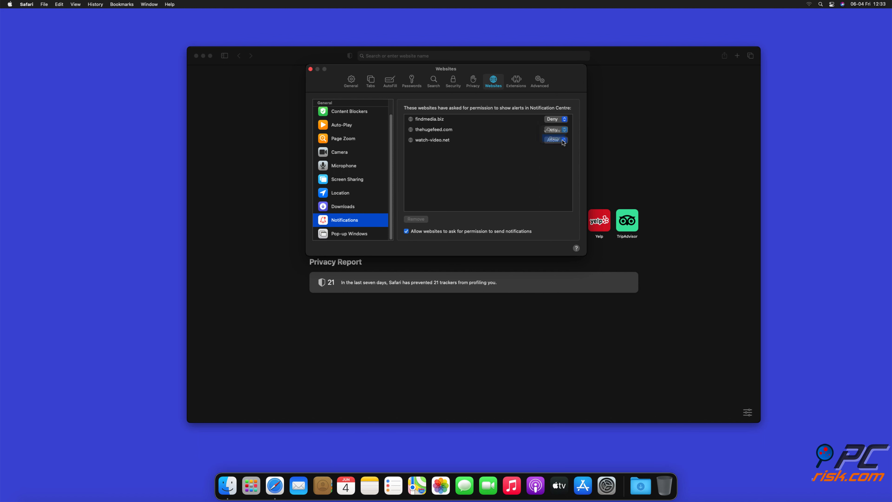
left_click(556, 140)
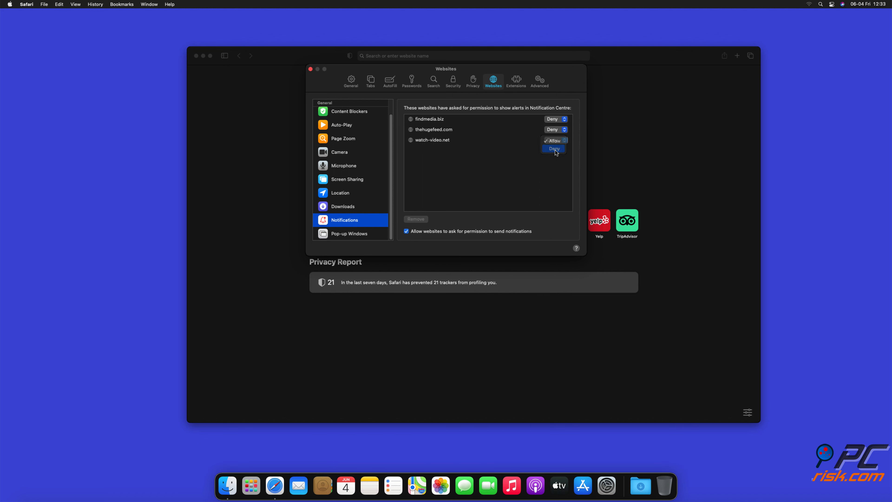
left_click(554, 149)
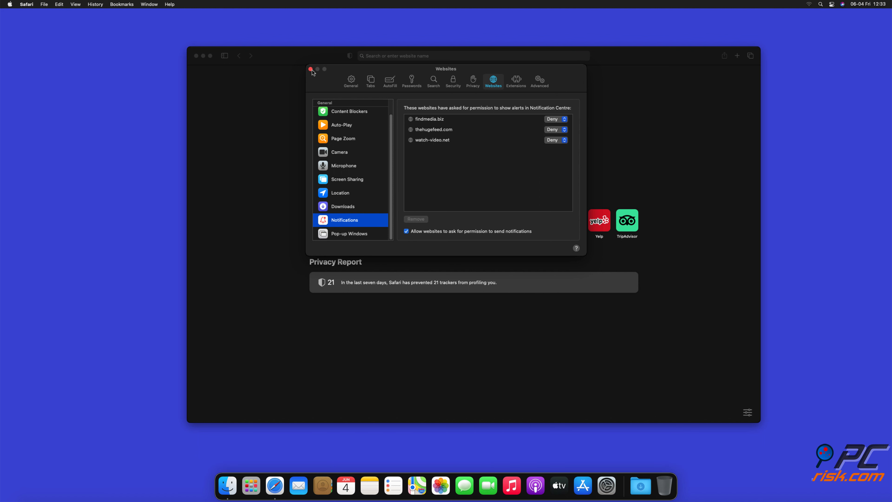
left_click(311, 68)
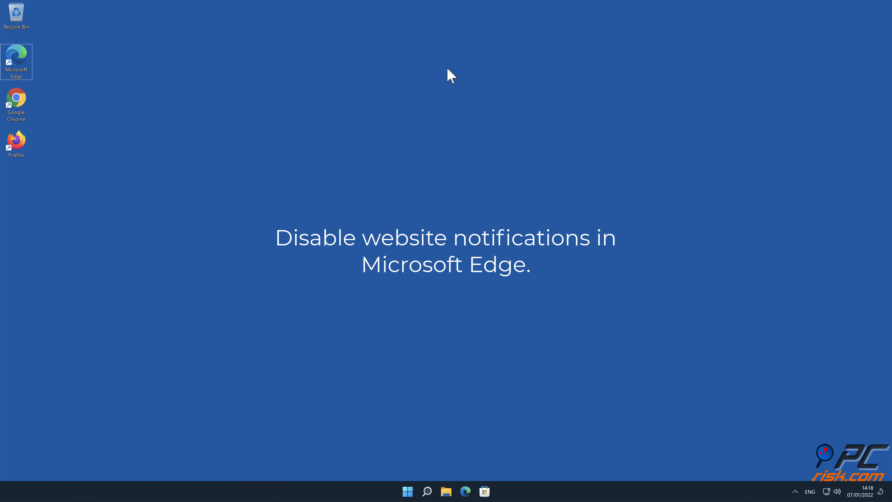
- Launch Microsoft Edge and go to its Settings page via the ⋯ menu
double_click(15, 61)
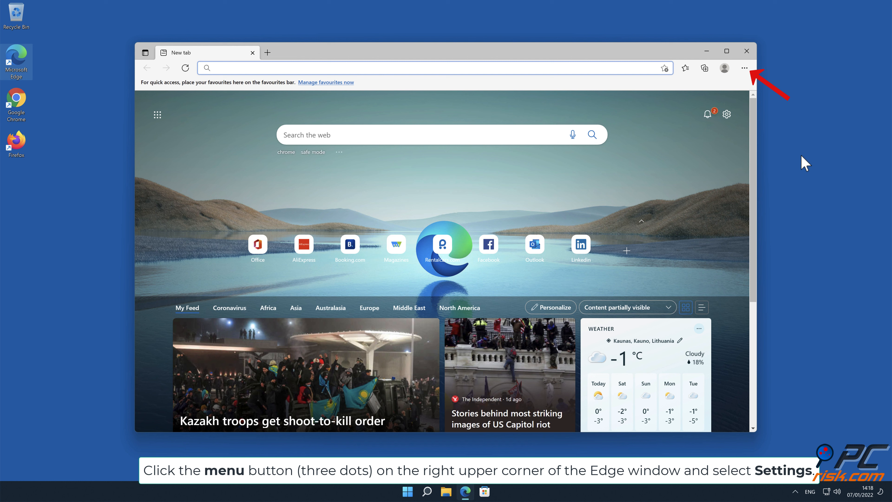
left_click(743, 68)
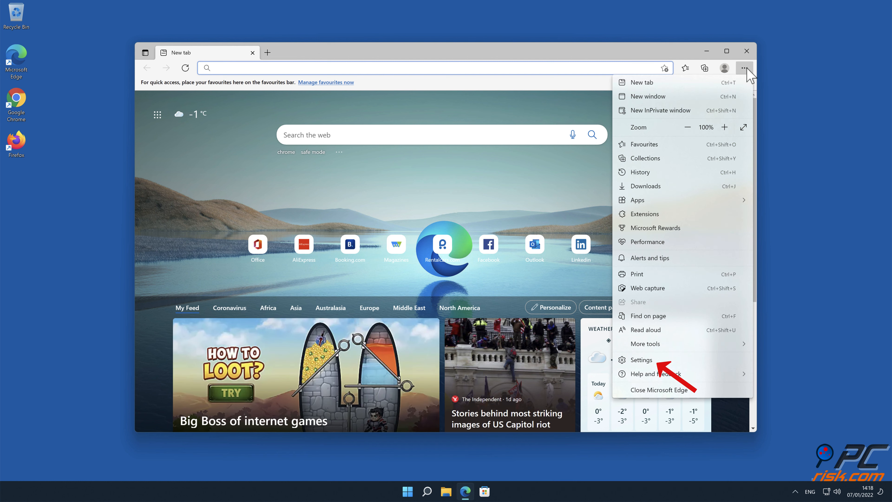
left_click(641, 360)
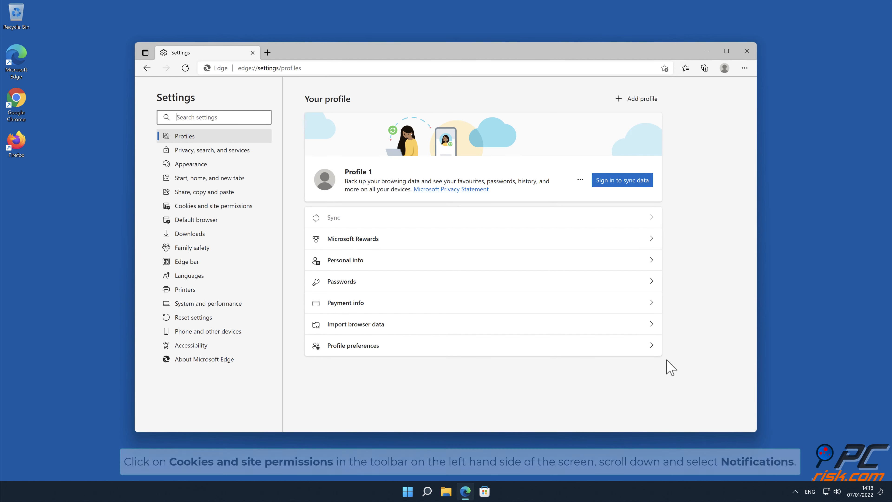
mouse_move(645, 361)
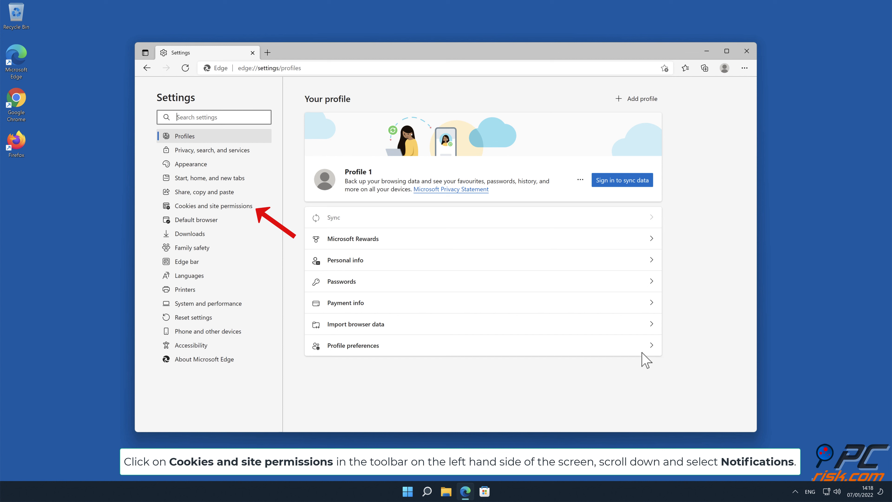
- Go to Cookies and site permissions and scroll to the All permissions list with Notifications
left_click(215, 206)
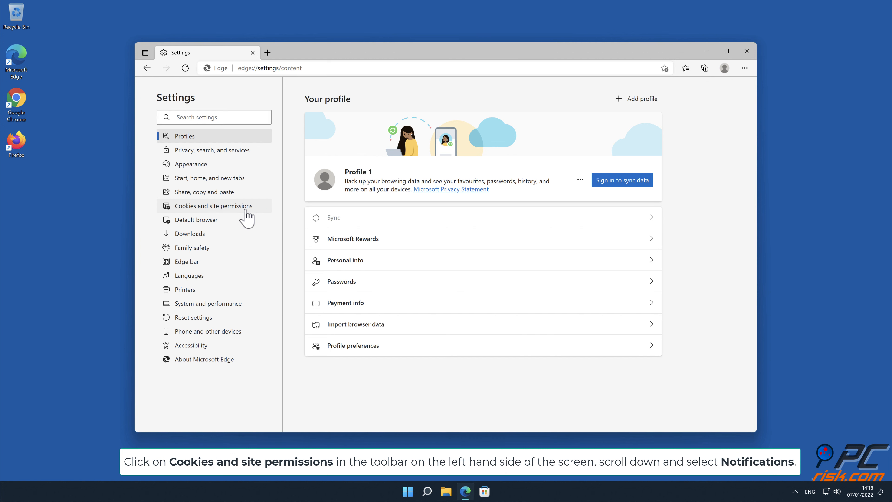
left_click(215, 206)
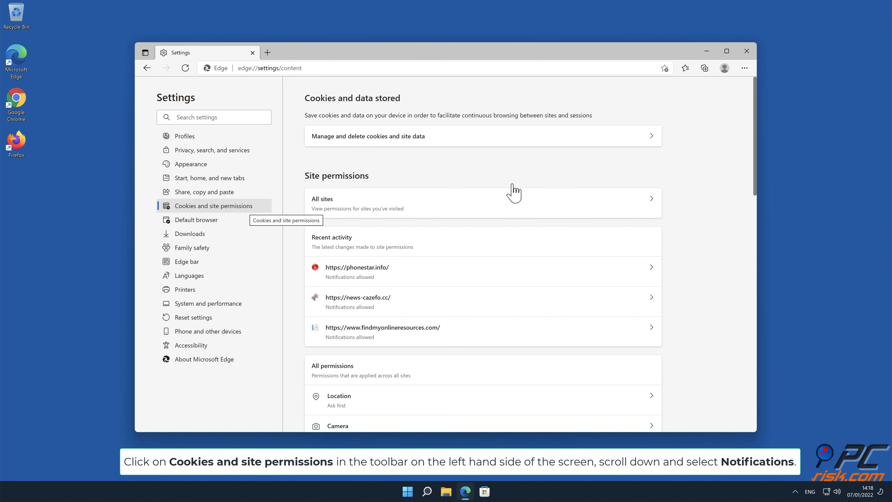
scroll("down", 3)
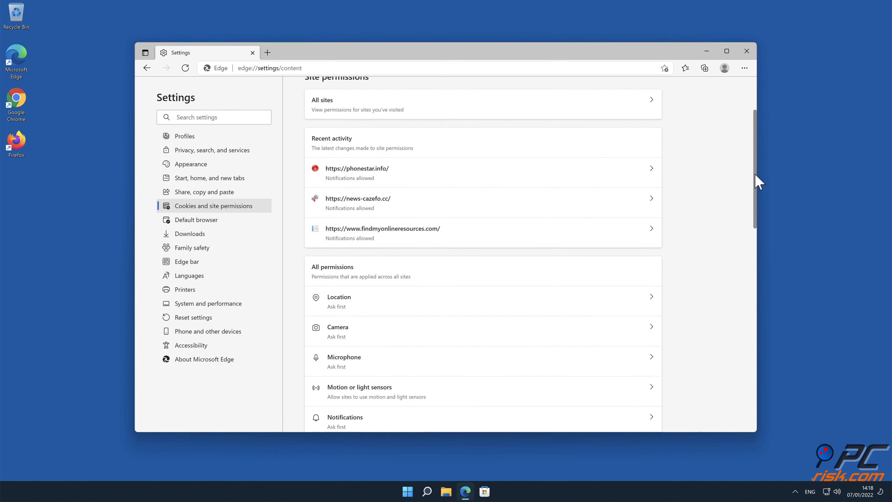
scroll("down", 3)
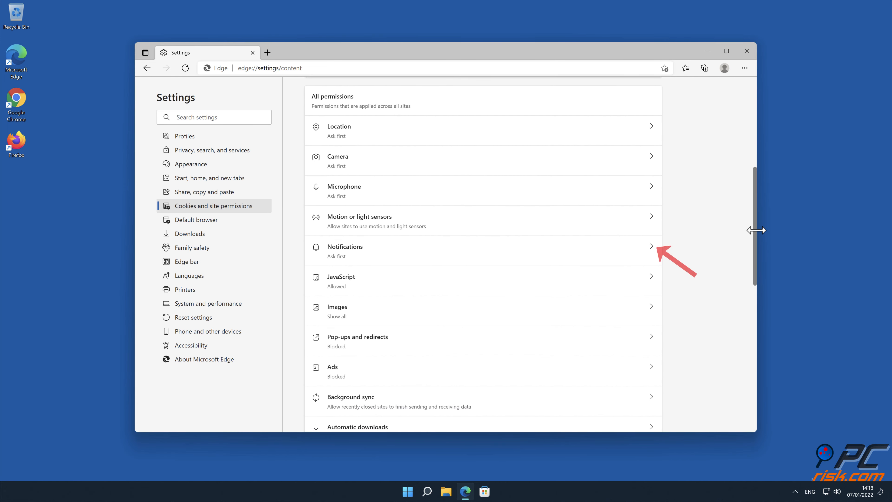
mouse_move(684, 238)
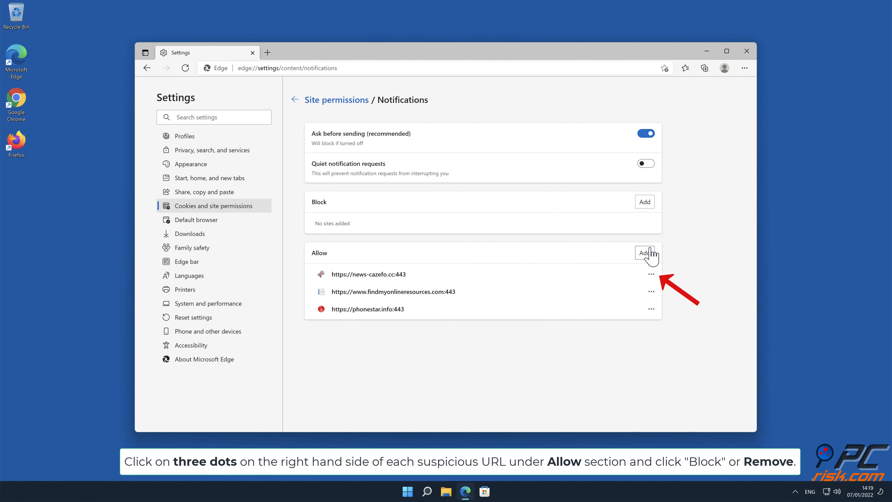
mouse_move(655, 279)
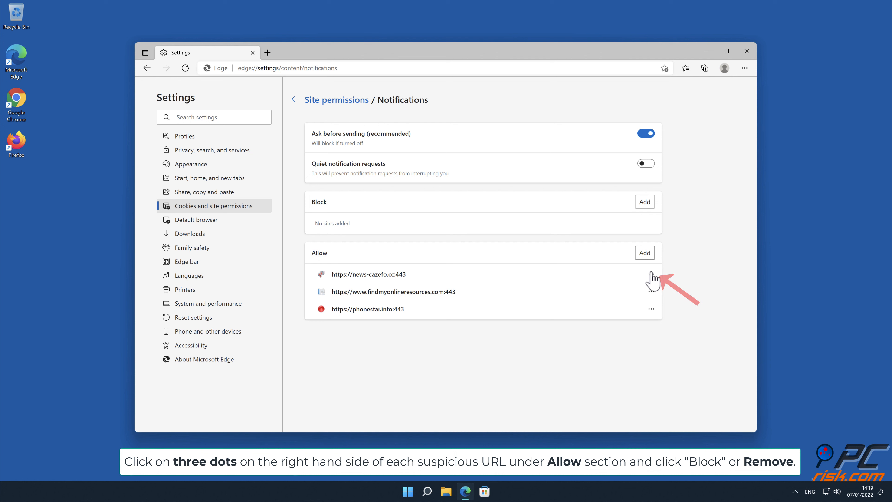
- Remove news-cazefo.cc, findmyonlineresources.com and phonestar.info from Edge's notification allow list
left_click(652, 274)
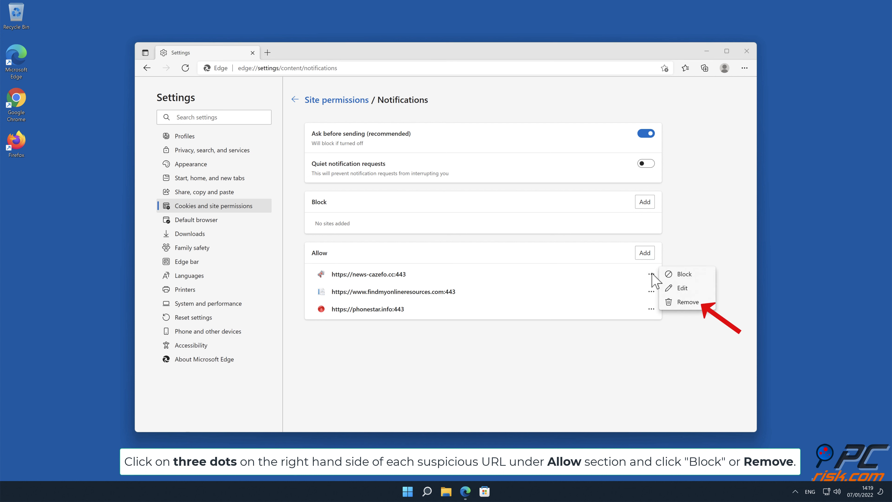
mouse_move(692, 310)
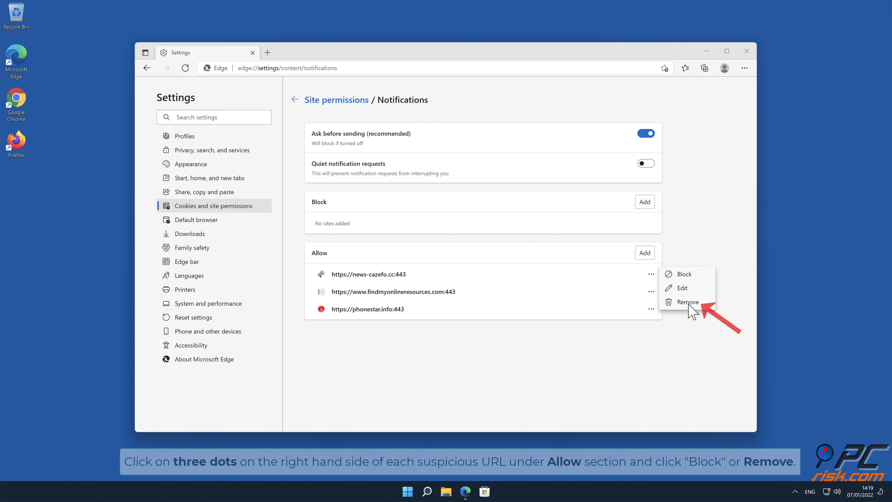
left_click(687, 302)
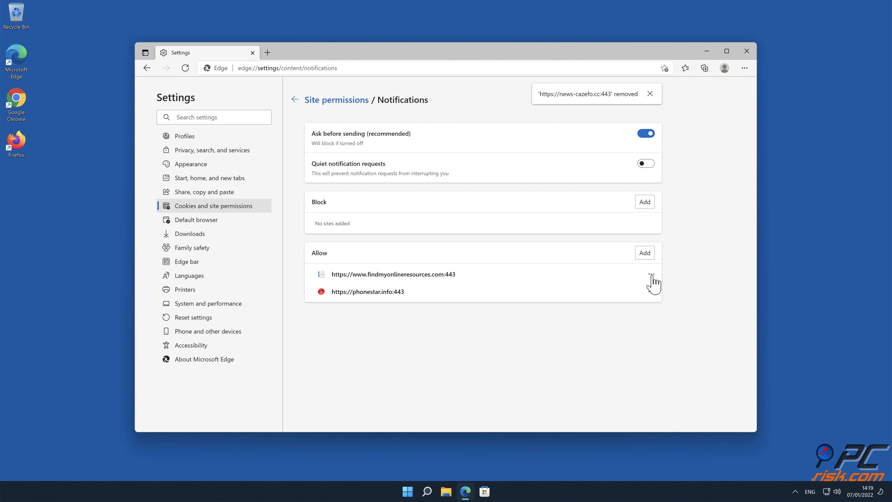
left_click(651, 273)
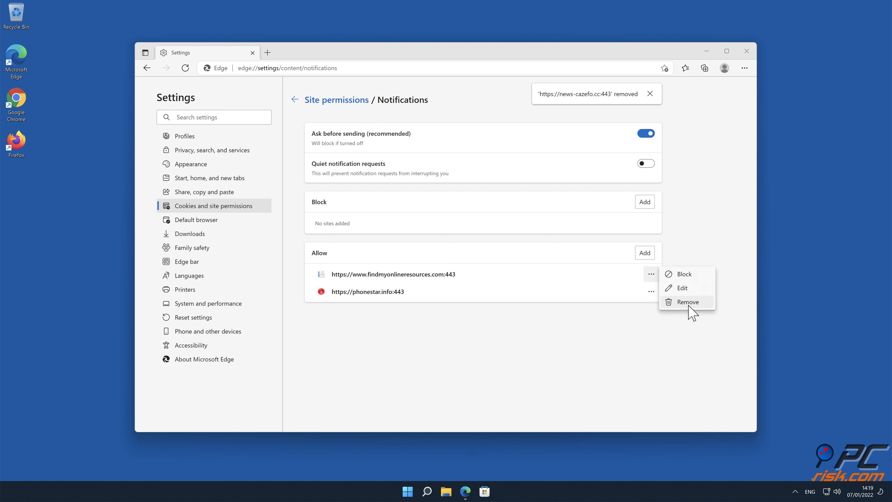
left_click(687, 302)
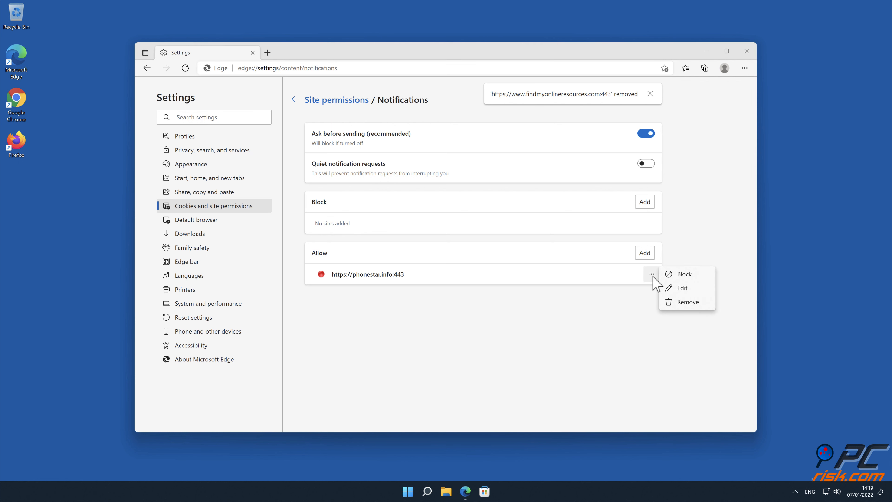
left_click(687, 301)
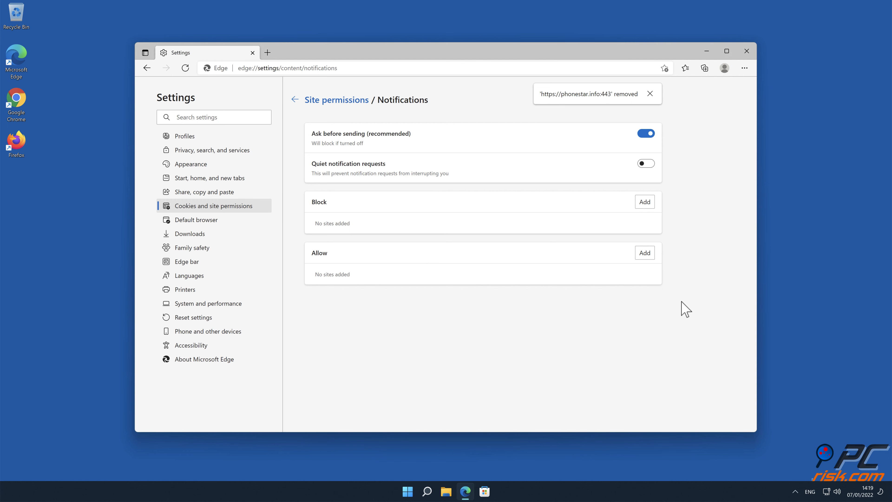
left_click(746, 51)
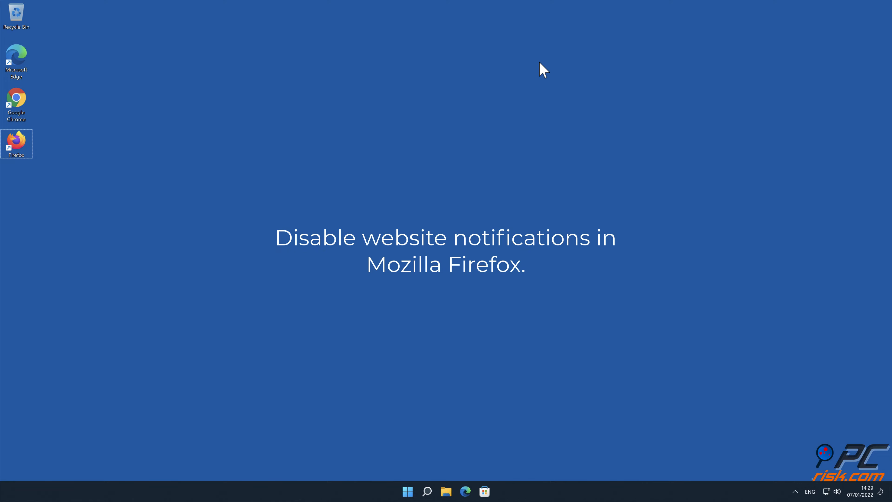
- Launch Firefox and go to its Settings page via the hamburger menu
double_click(16, 143)
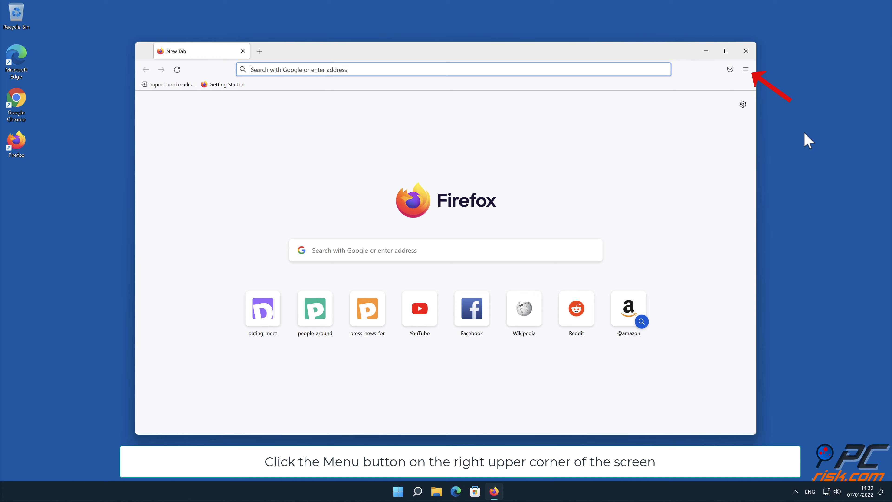
left_click(746, 69)
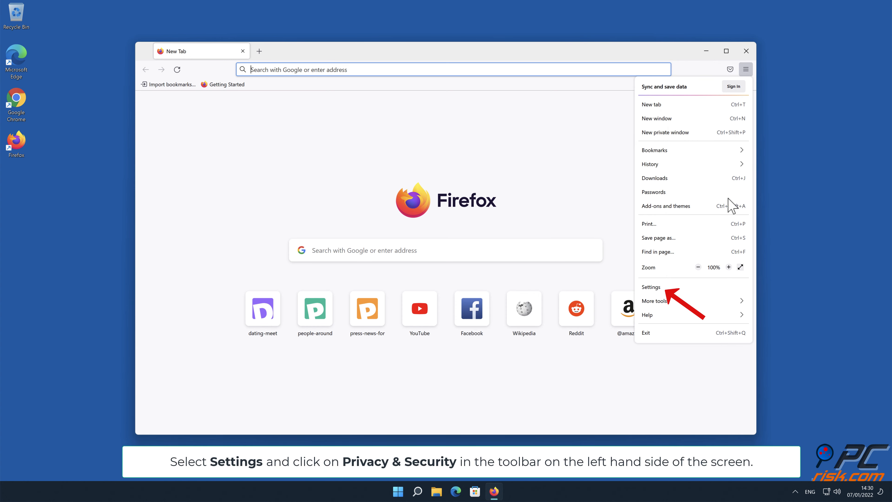
left_click(652, 286)
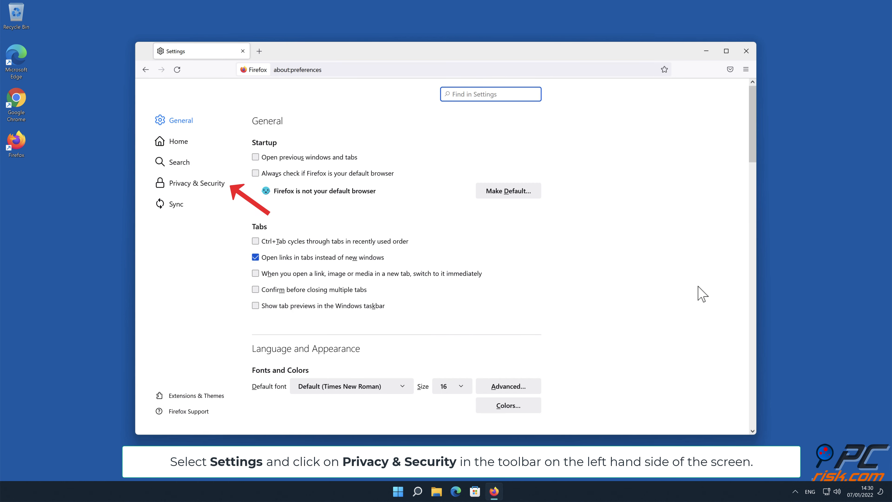
mouse_move(630, 285)
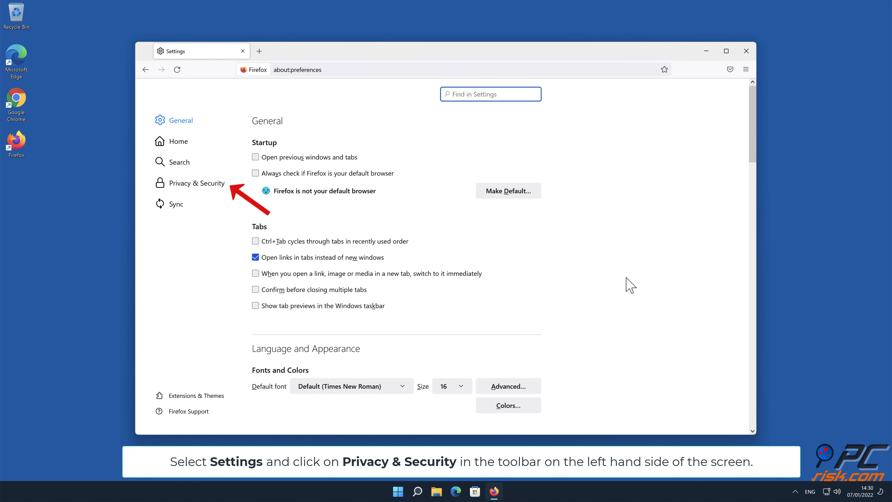
- Go to Privacy & Security and scroll down to the Permissions section with Notifications
left_click(197, 183)
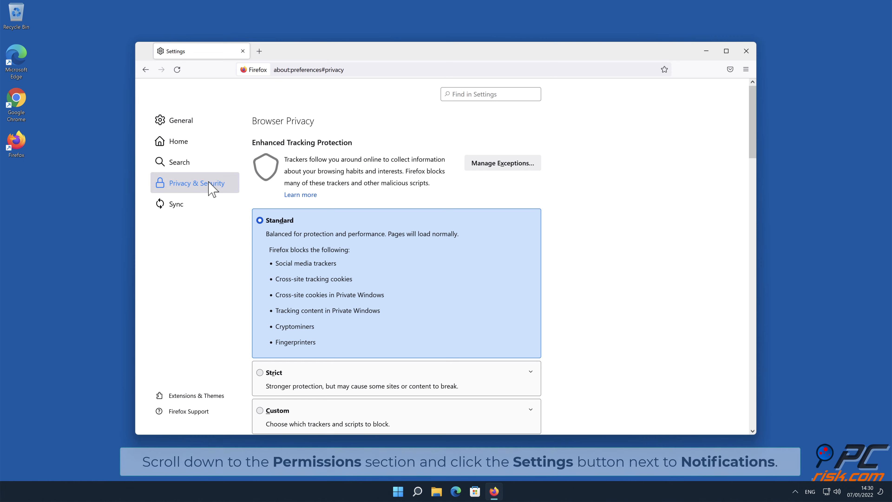
mouse_move(748, 119)
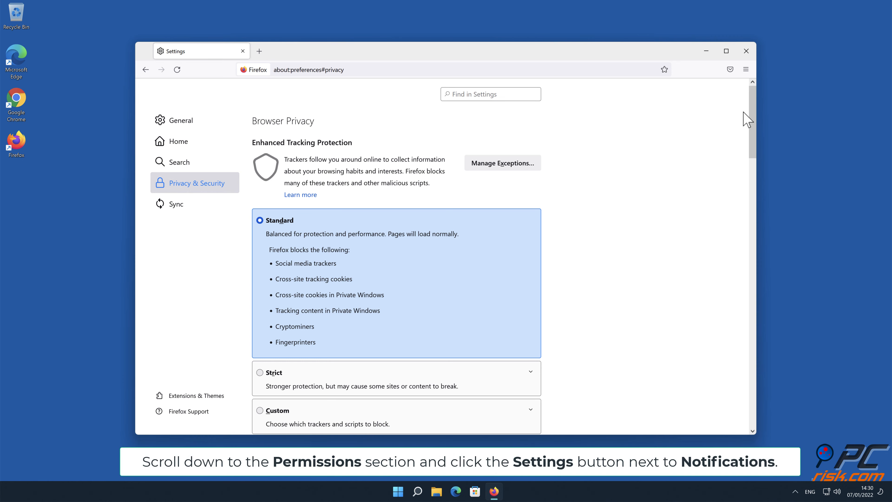
scroll("down", 3)
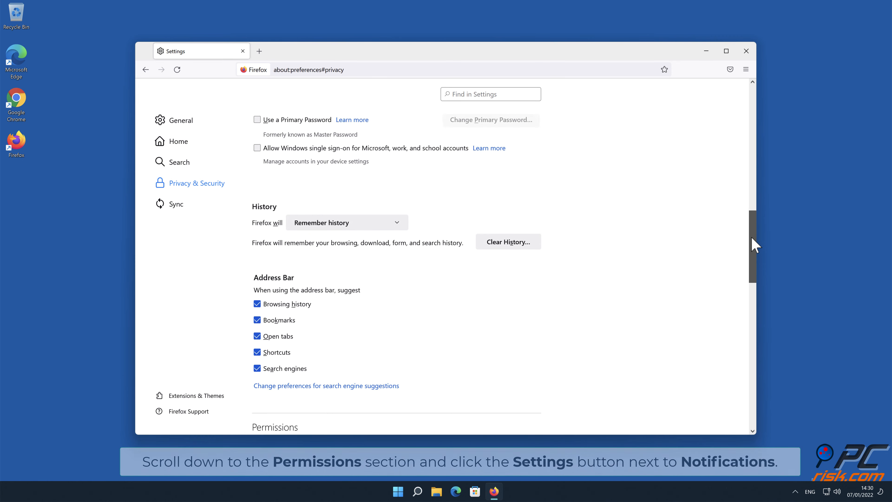
scroll("down", 3)
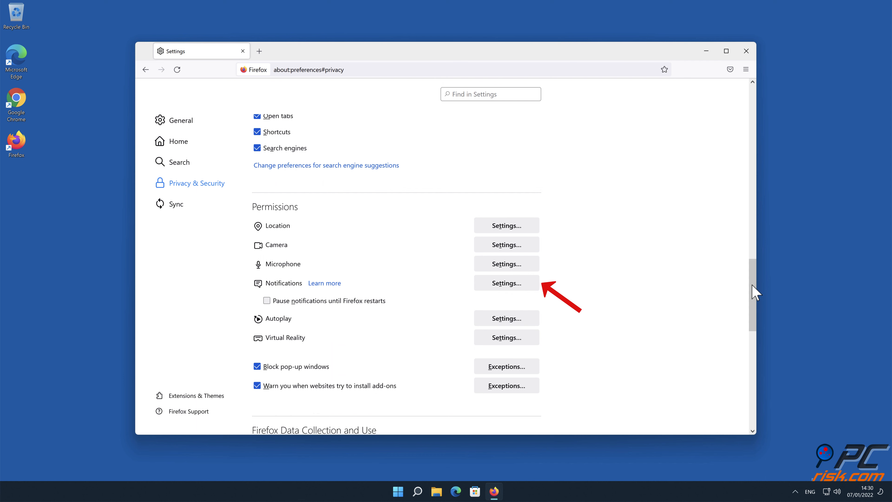
mouse_move(538, 287)
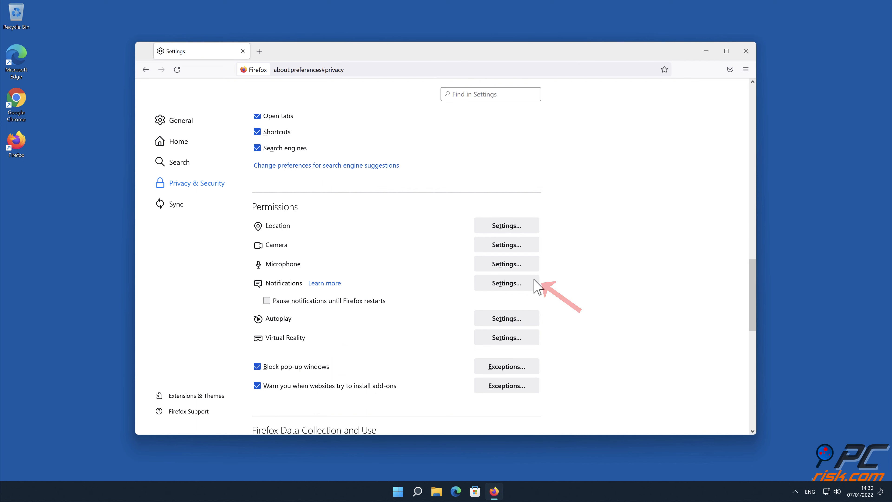
- Set eclto.people-around.me, d.dating-meet.top and xetna.press-news-for.me to Block in Notification settings
left_click(505, 283)
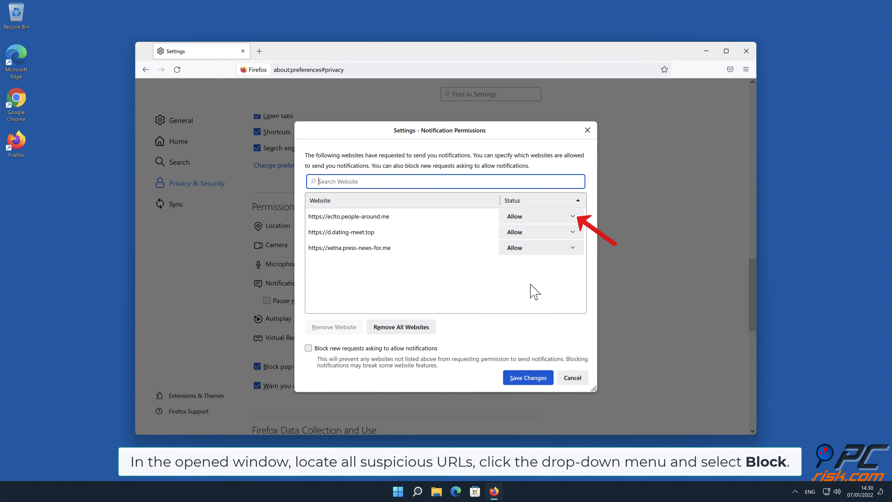
mouse_move(537, 287)
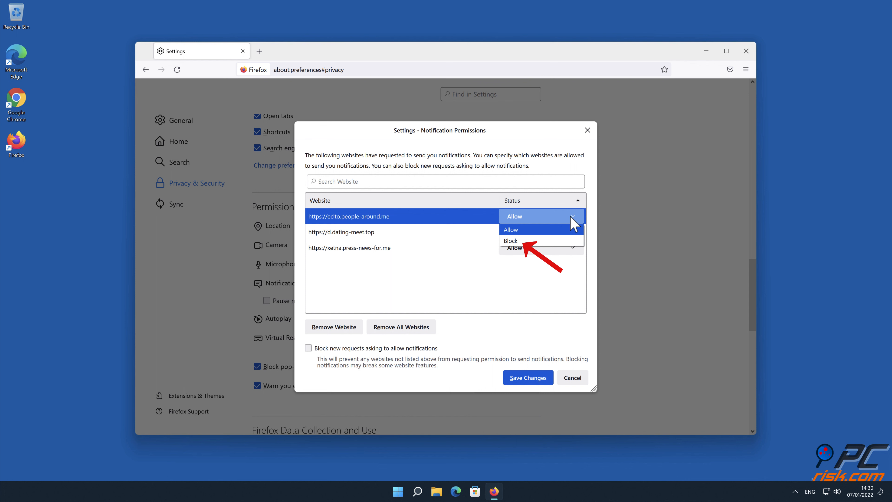
left_click(510, 241)
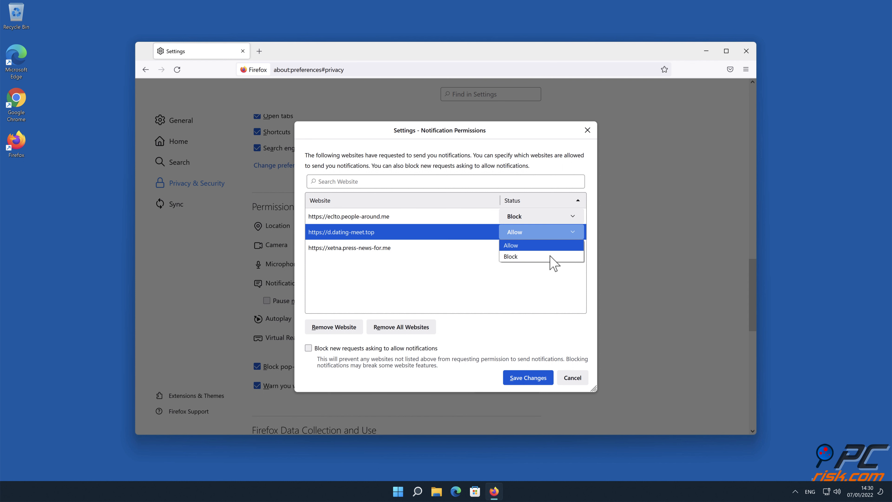
left_click(510, 257)
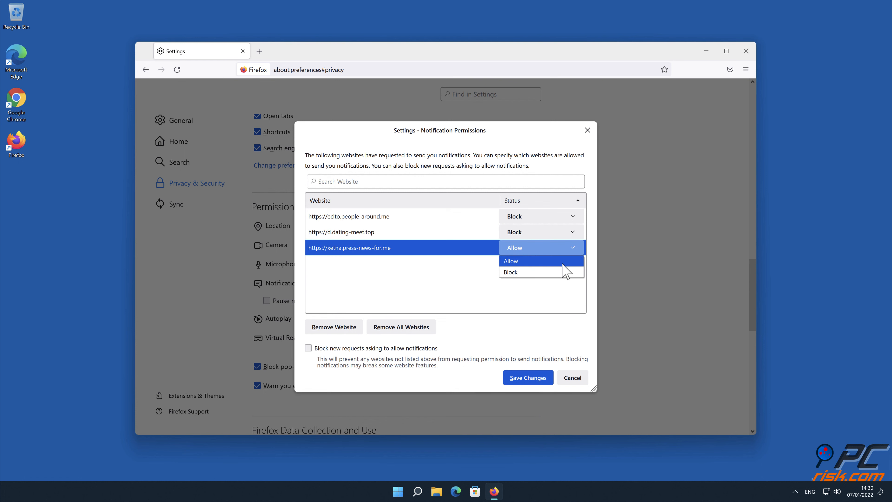
left_click(510, 272)
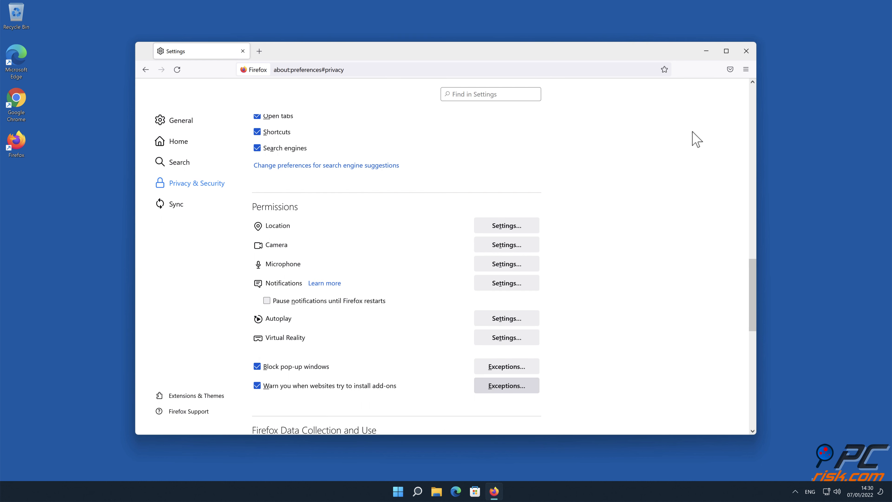
left_click(746, 51)
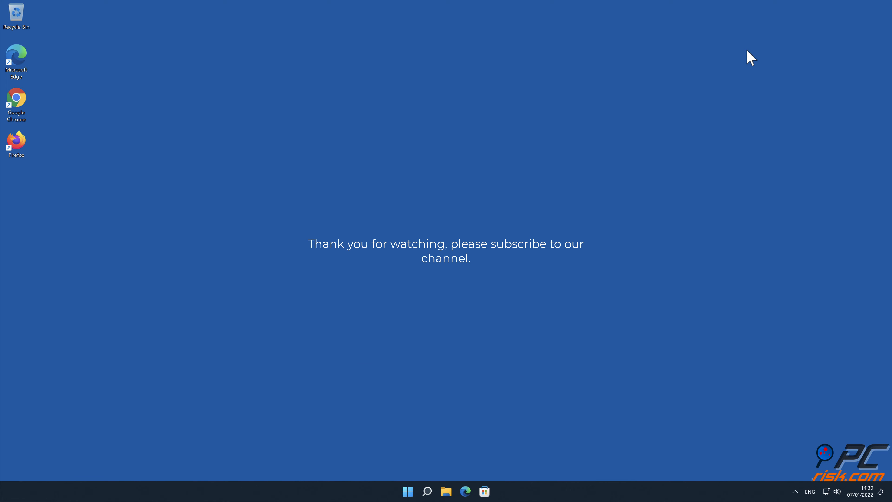